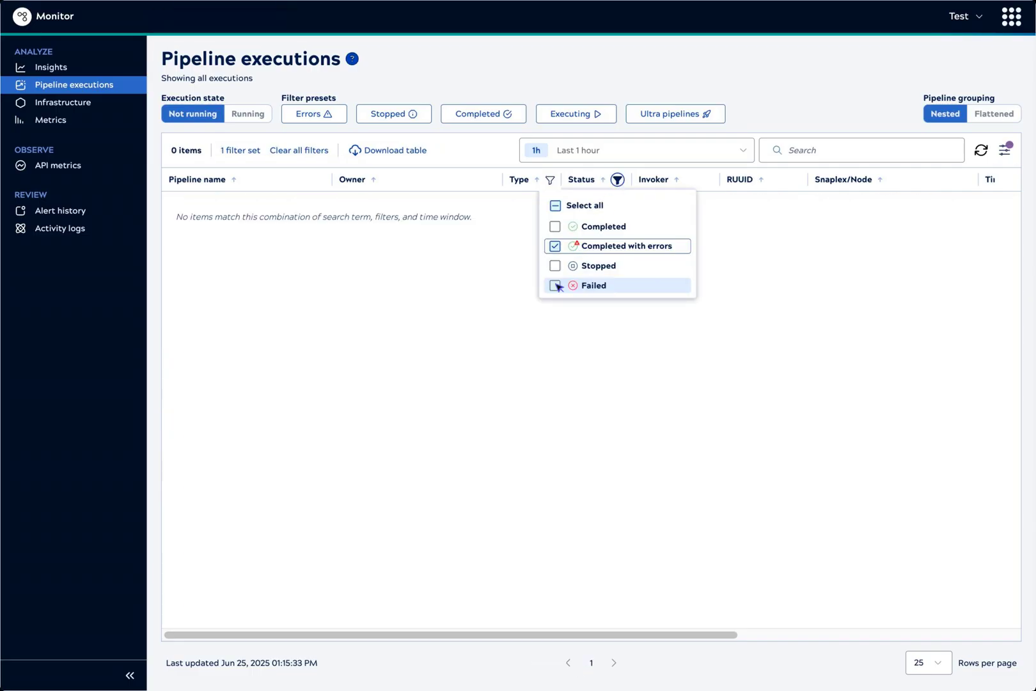
# Tick Failed alongside Completed with errors in the Status column filter
pyautogui.click(555, 285)
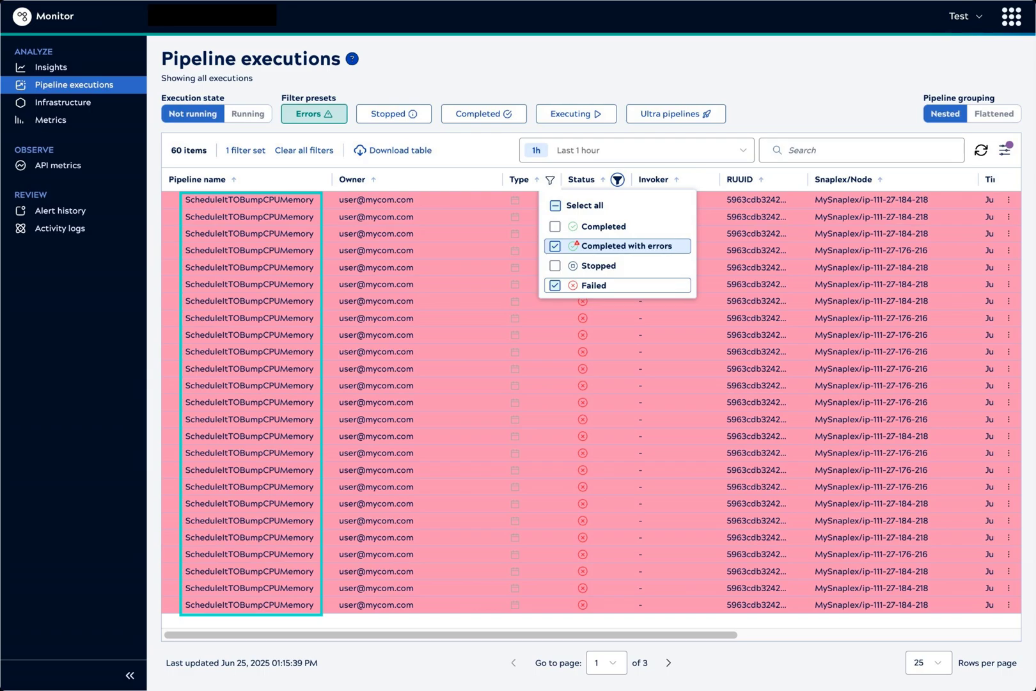
pyautogui.click(556, 206)
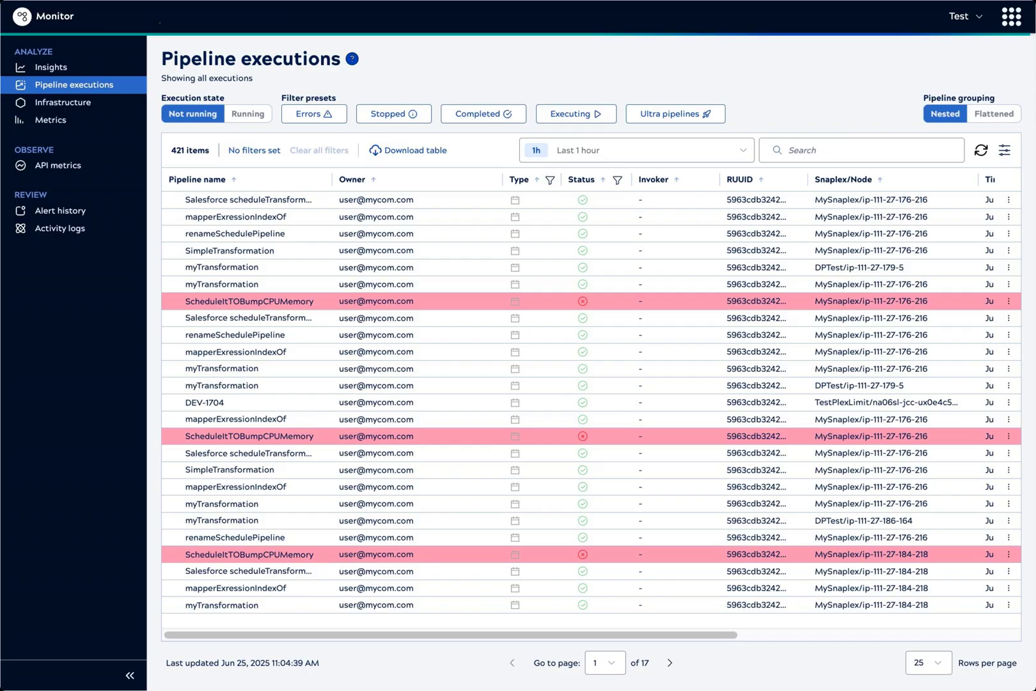
# Scroll the executions table right to the Time started, Time completed, Duration and Documents columns
pyautogui.hscroll(3)
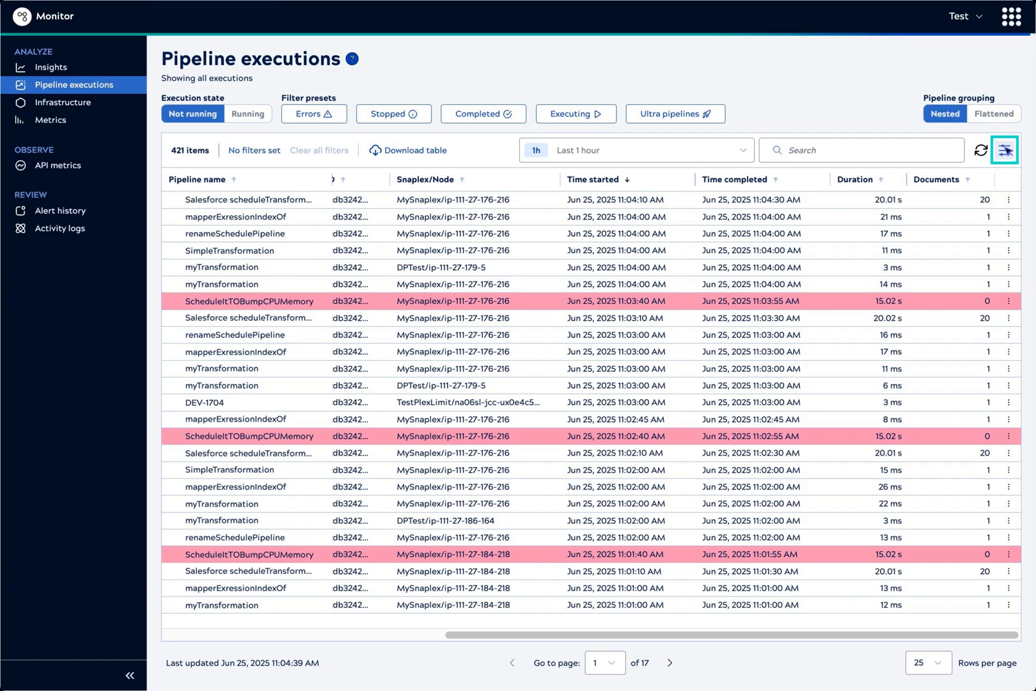
# Add the Task name column in table configuration, leaving RUUID unticked, and apply
pyautogui.click(1005, 151)
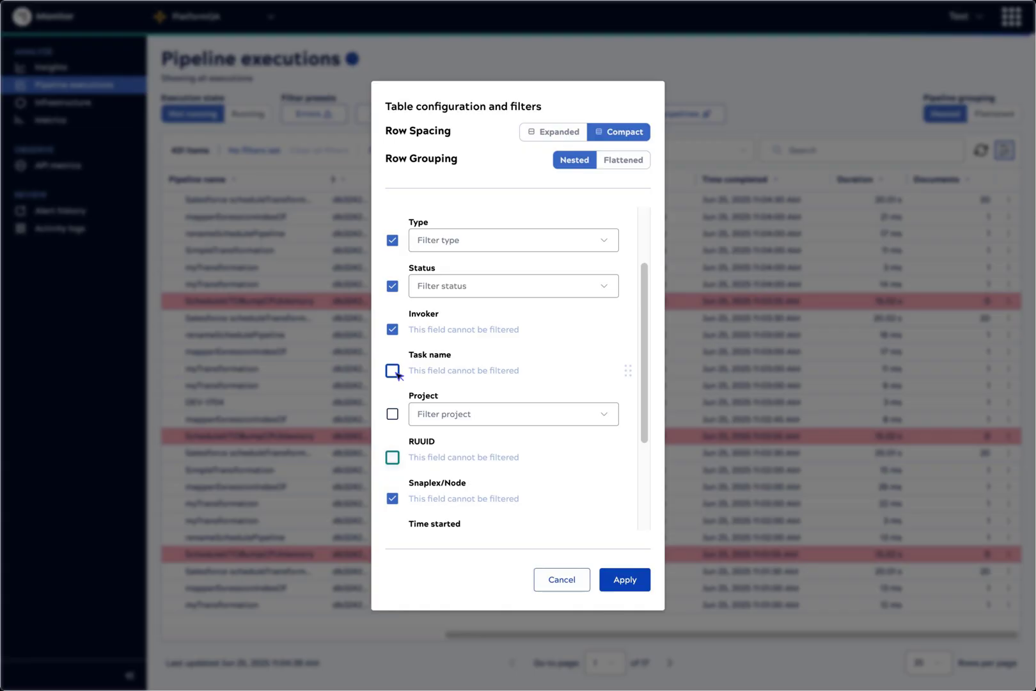
pyautogui.click(392, 370)
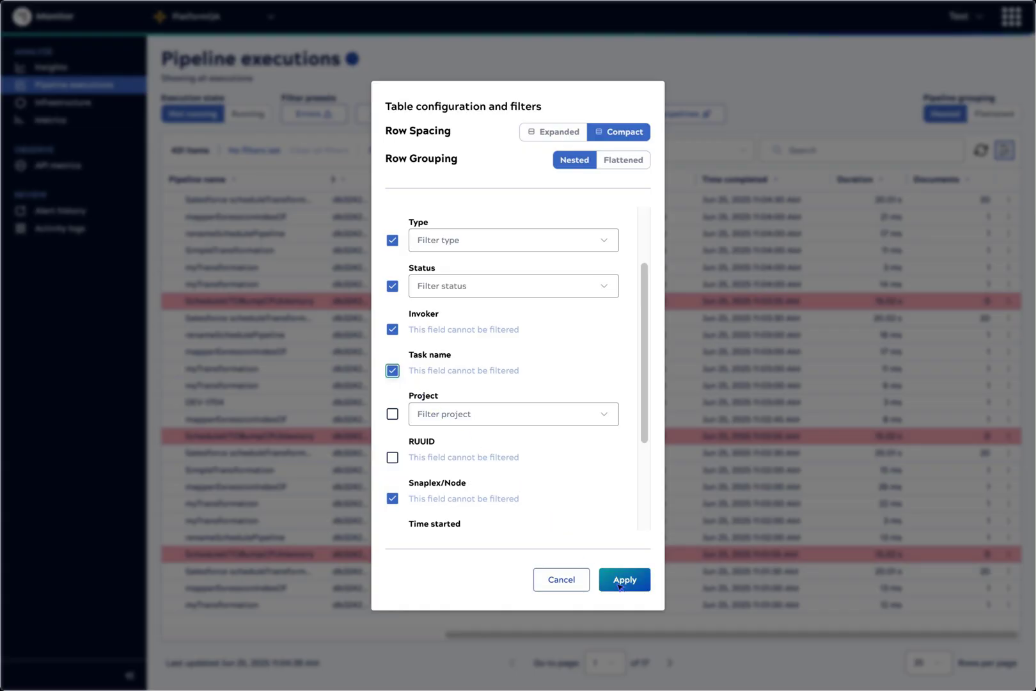
pyautogui.click(623, 579)
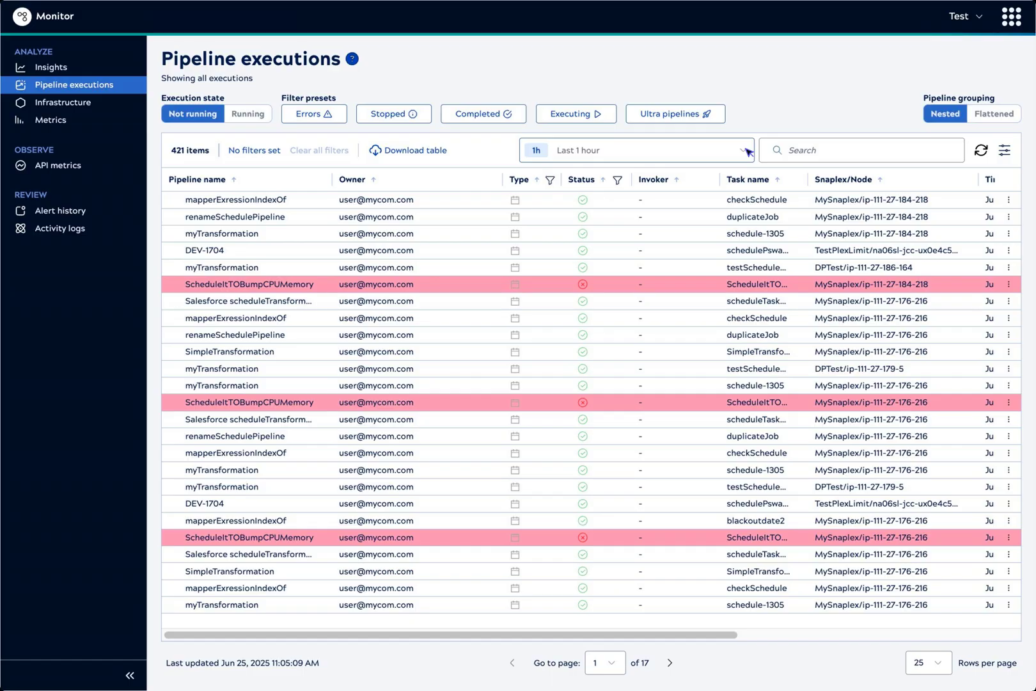
pyautogui.click(634, 149)
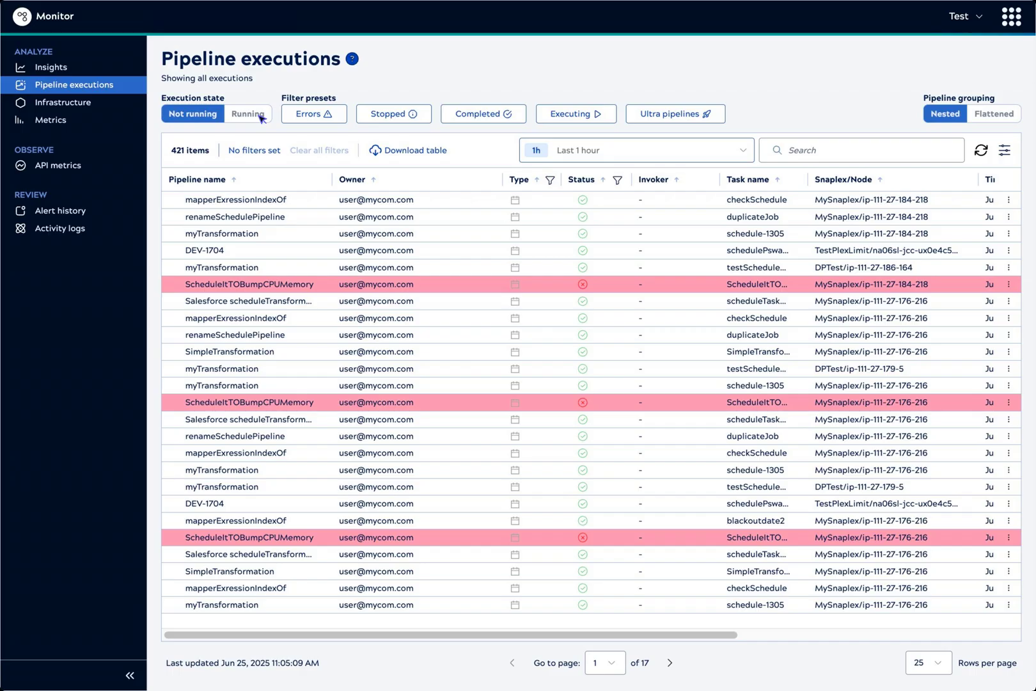
# Show the 64 Running executions and view a running row's action menu
pyautogui.click(248, 114)
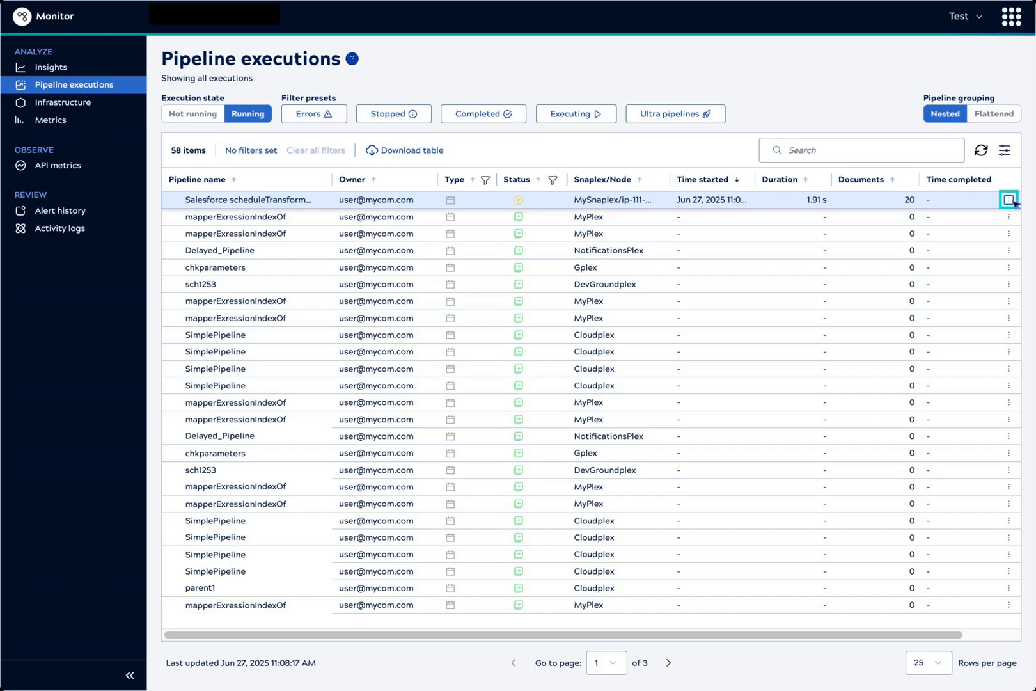
pyautogui.click(1010, 199)
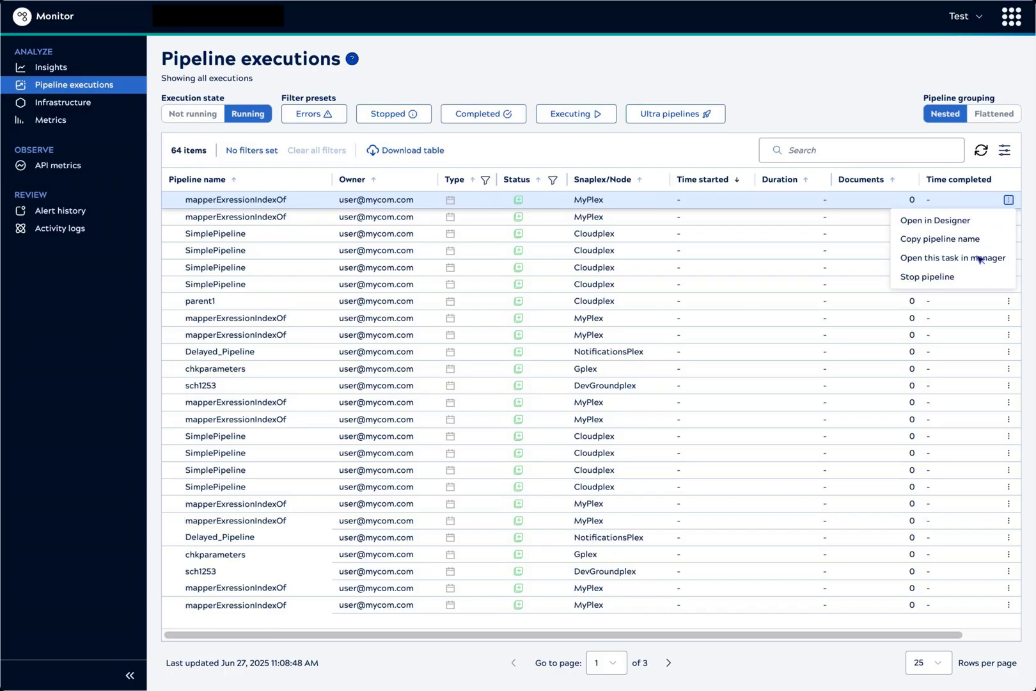
pyautogui.moveTo(965, 281)
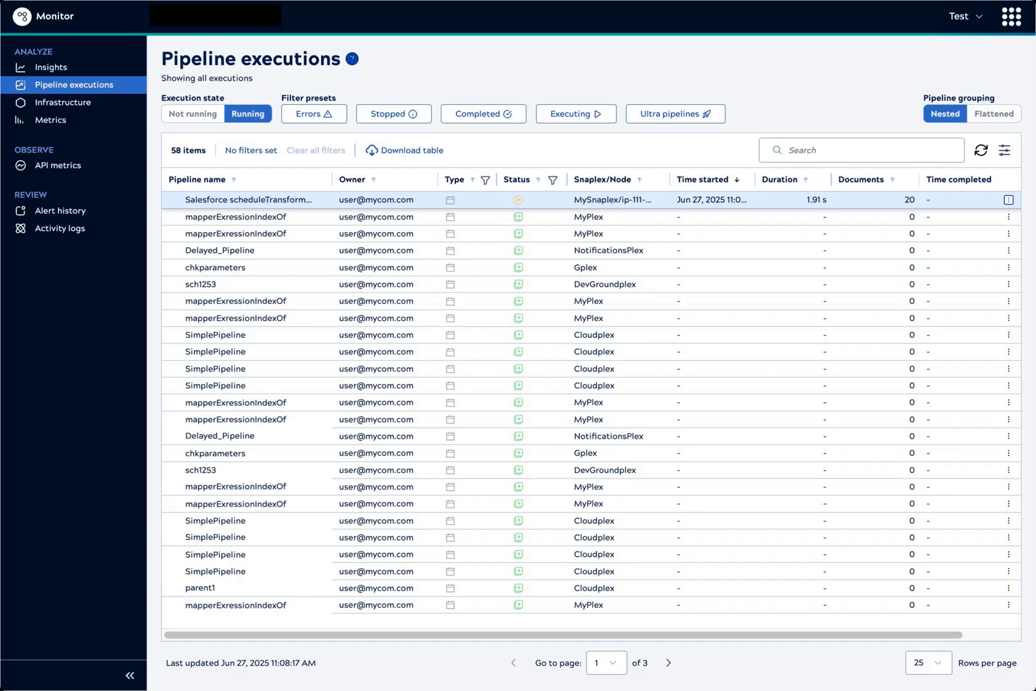
# Search 'Transform' and open the latest TransformAndWrite execution's details panel
pyautogui.write('Transform')
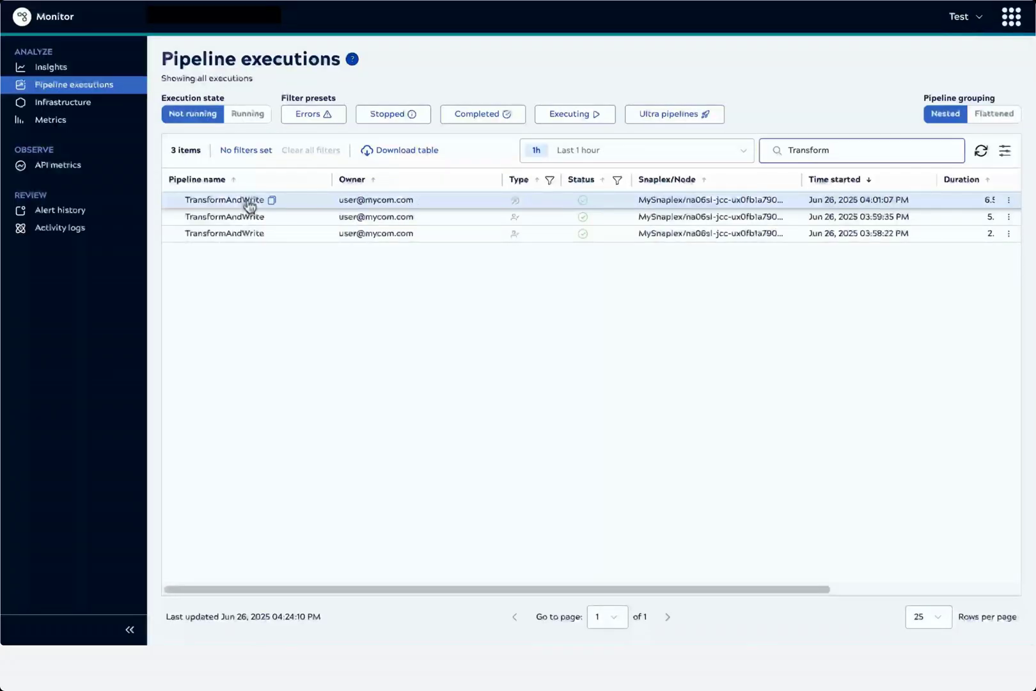
pyautogui.click(225, 199)
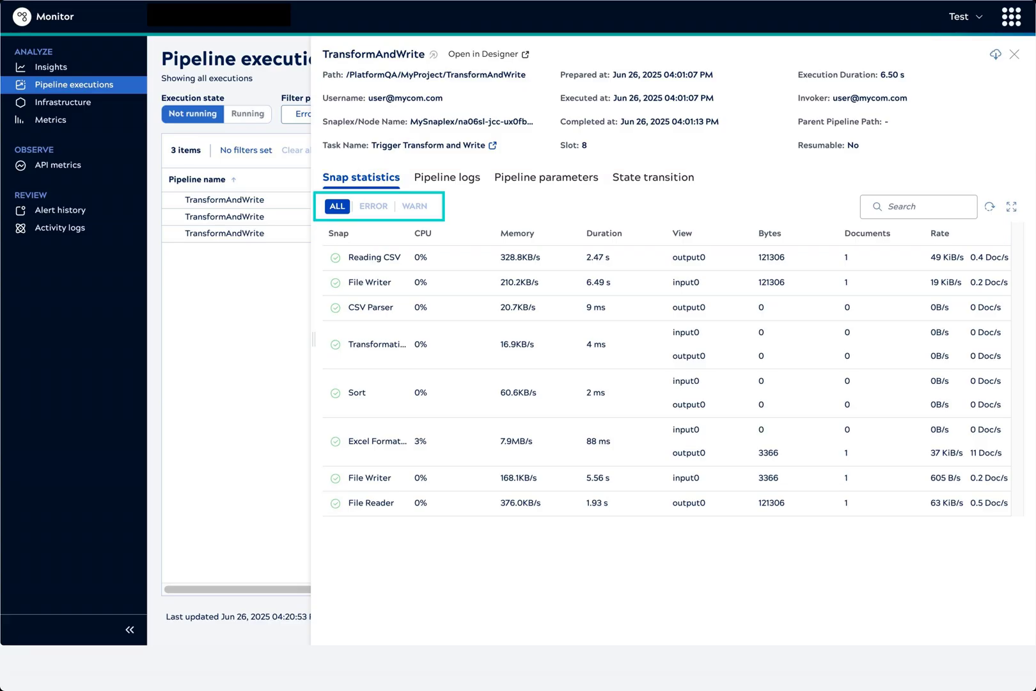
# Expand the Reading CSV snap's timings, then view the execution's pipeline logs
pyautogui.click(374, 257)
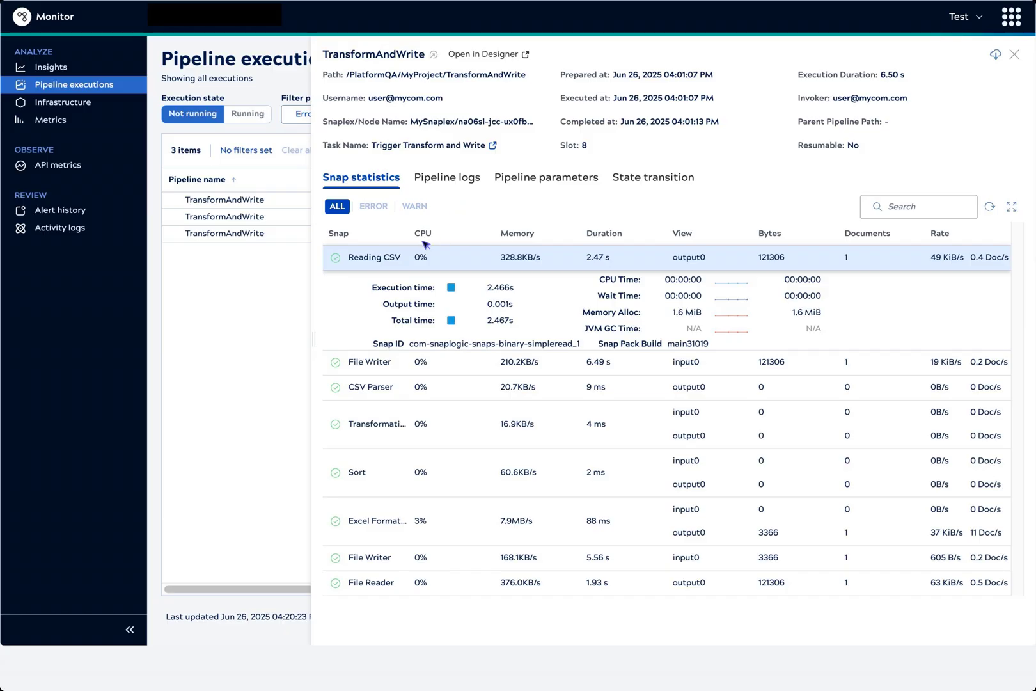
pyautogui.moveTo(408, 261)
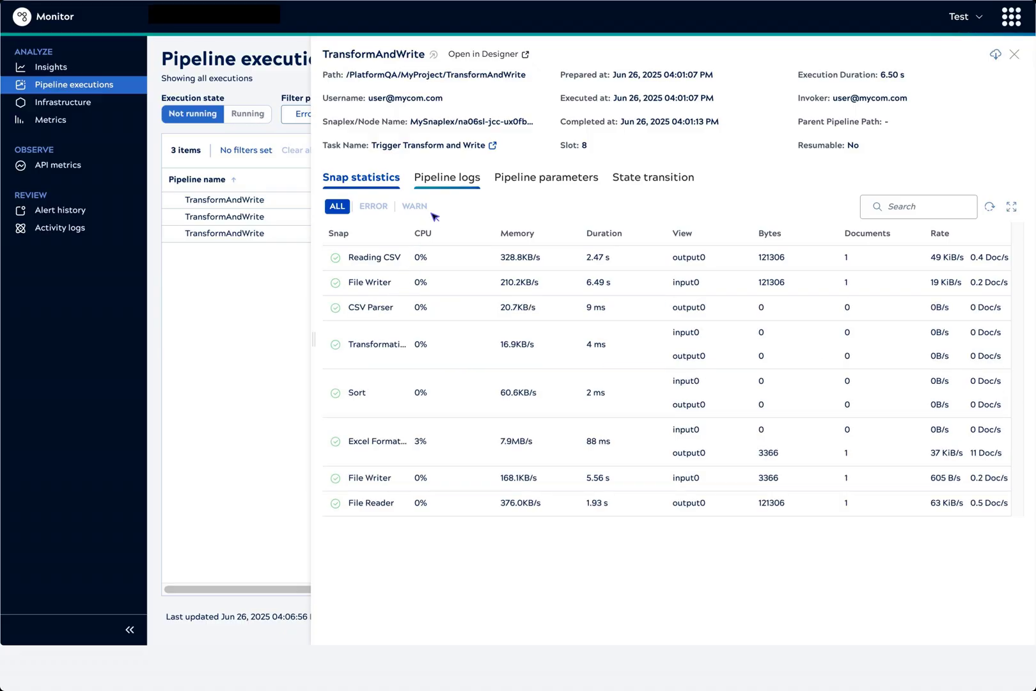
pyautogui.click(446, 177)
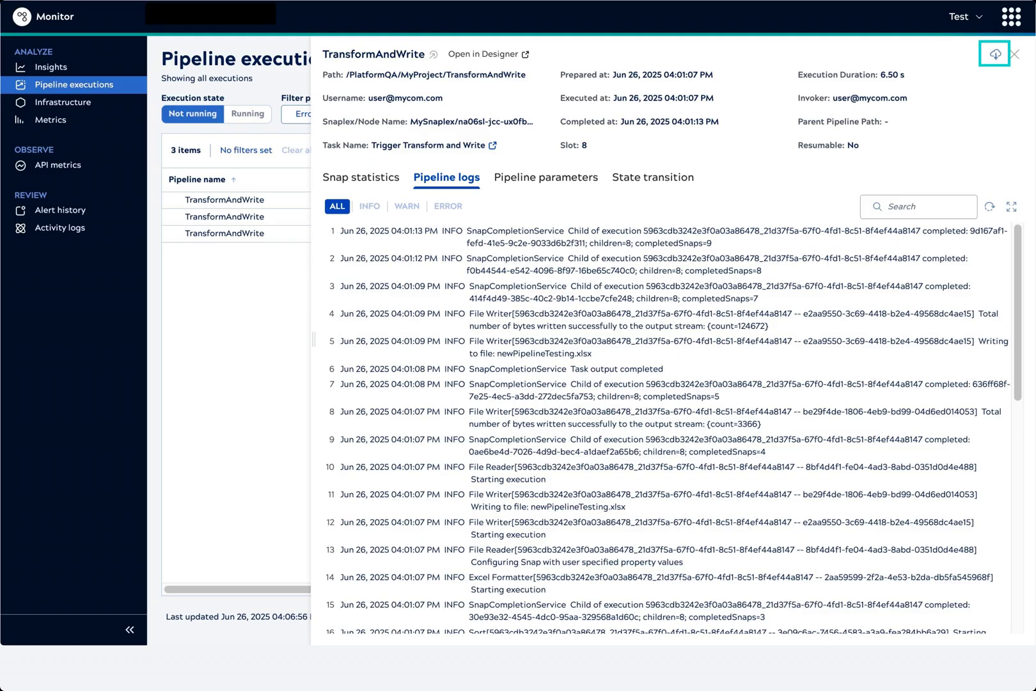
# Review the TransformAndWrite run's pipeline parameters and Prepared, Executing, Completed state history
pyautogui.click(545, 177)
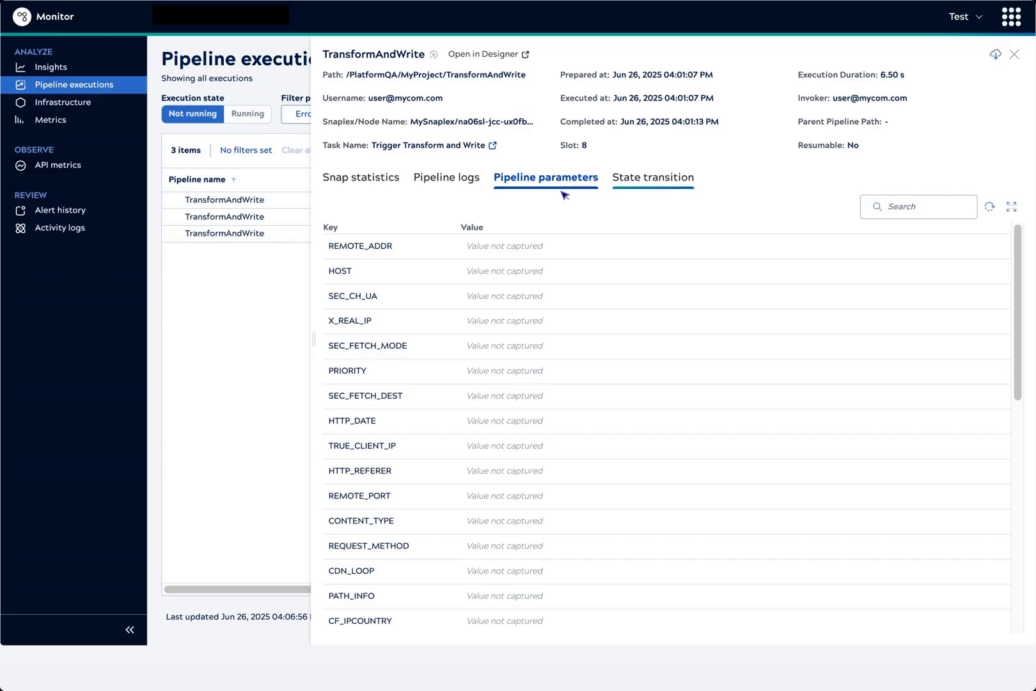
pyautogui.click(652, 177)
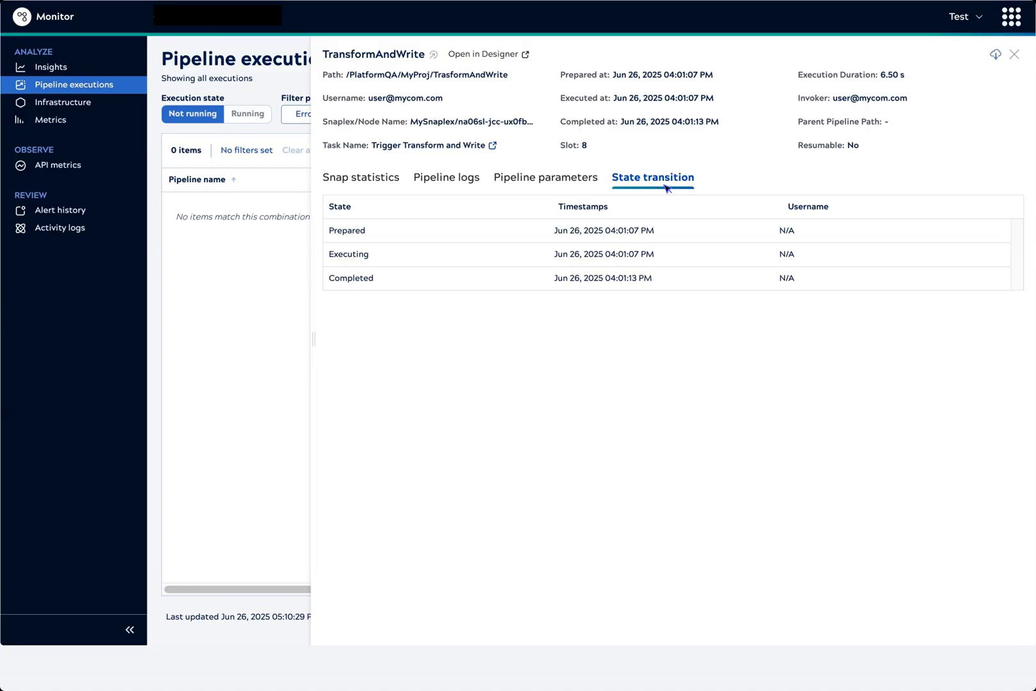
pyautogui.click(1017, 54)
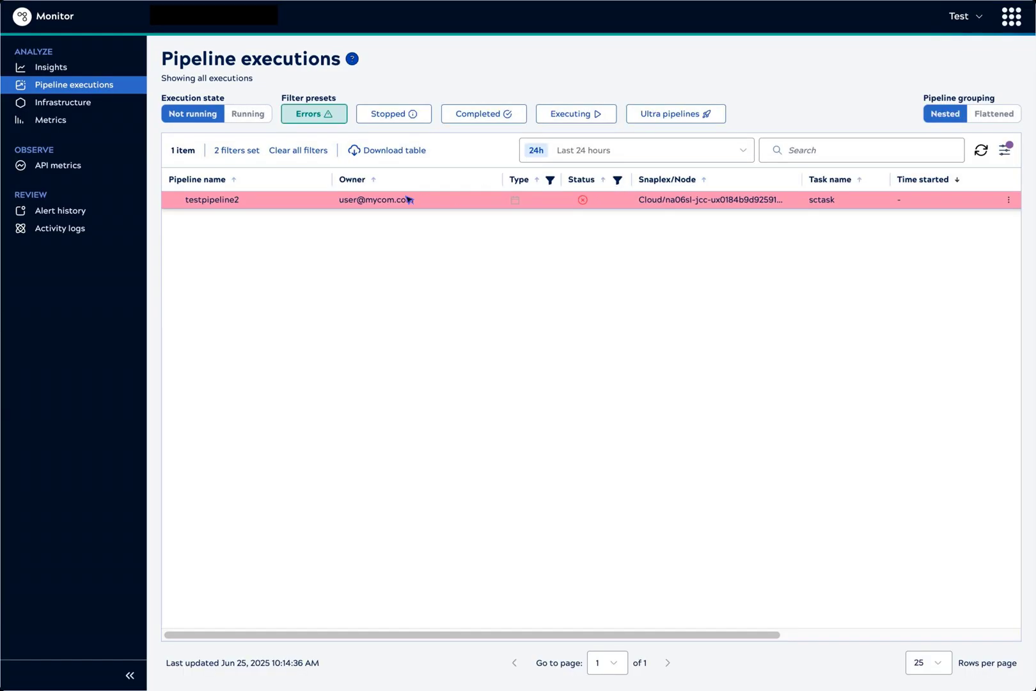
pyautogui.moveTo(311, 205)
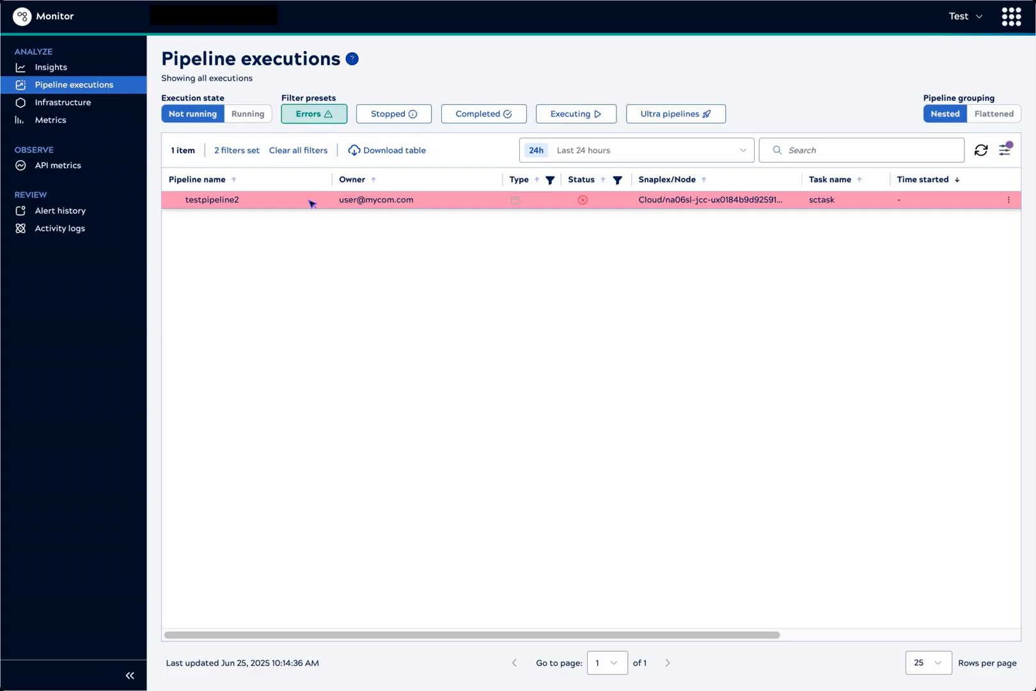
# Open the failed testpipeline2 run's details showing its prepare failure and validation errors
pyautogui.click(212, 200)
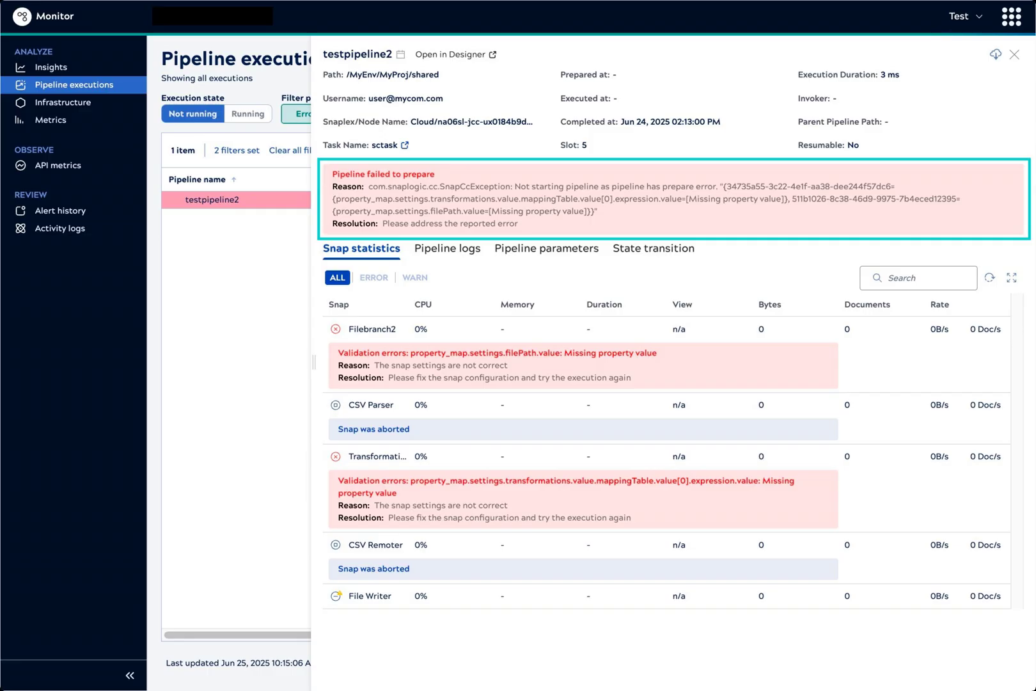